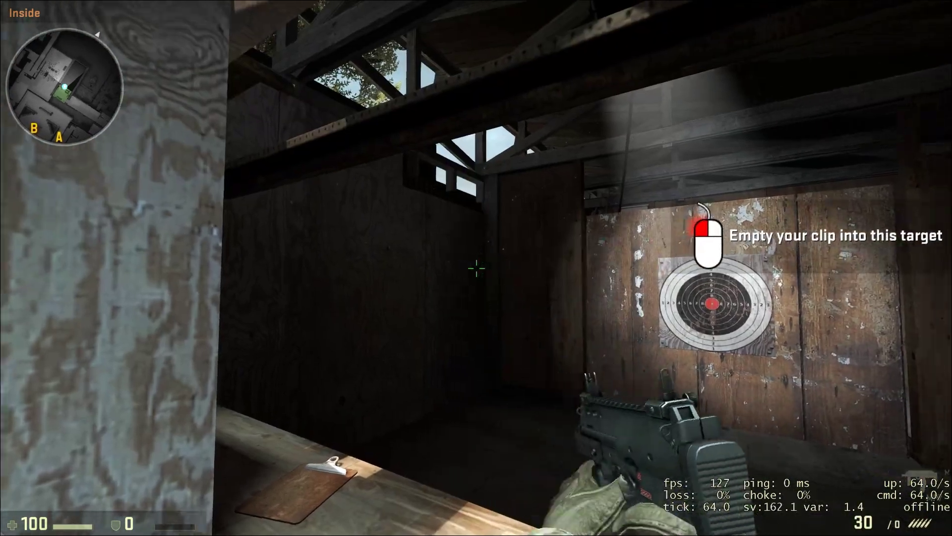
Empty the SMG magazine into the practice target, then bring up the developer console.
click(476, 270)
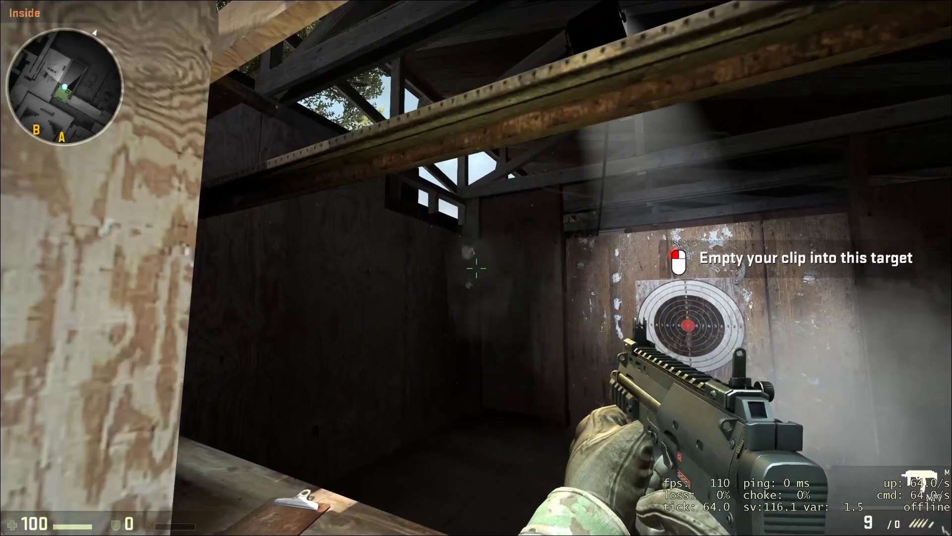
key(`)
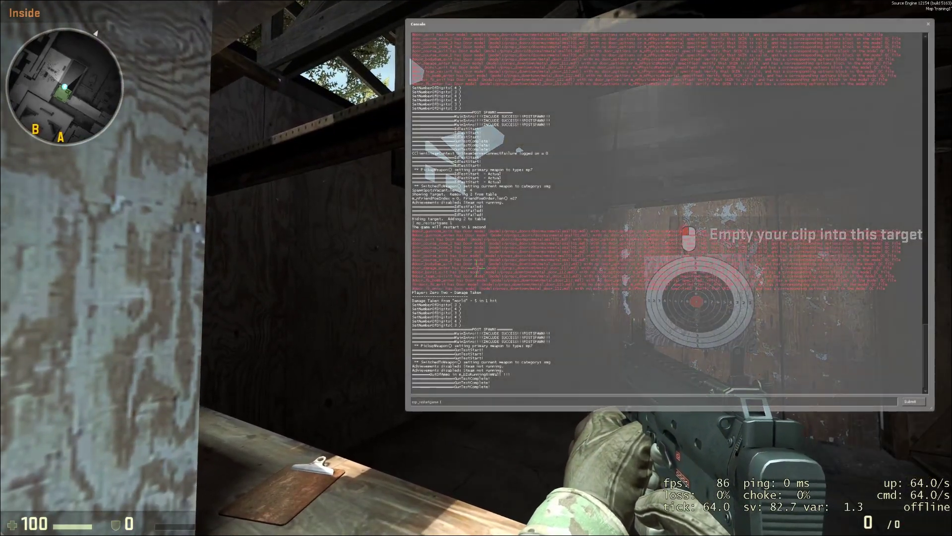